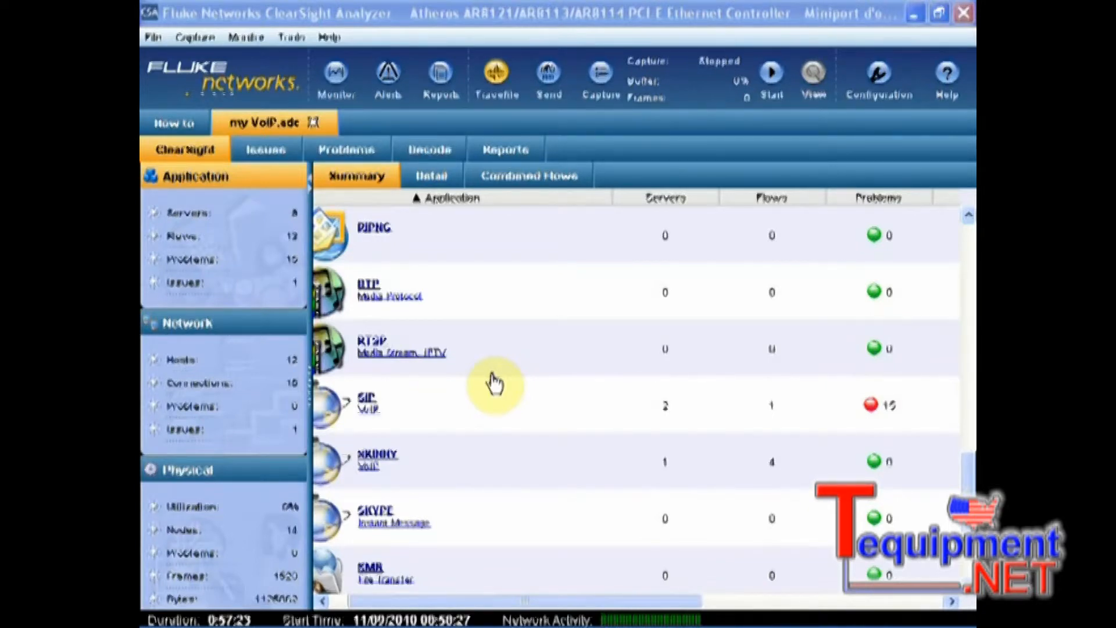
pyautogui.moveTo(722, 434)
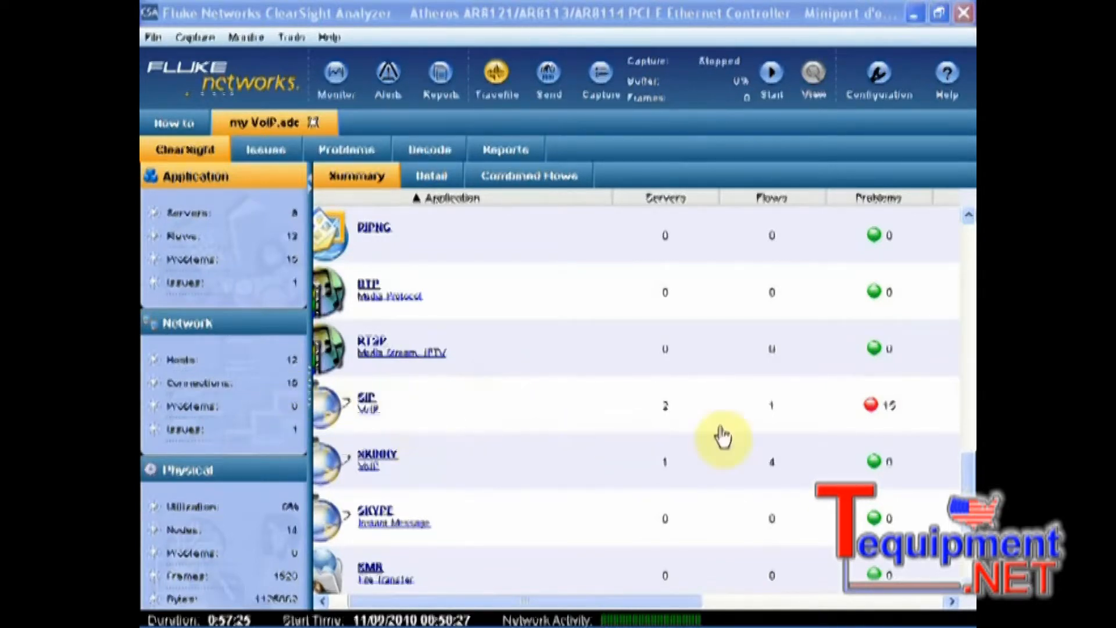
pyautogui.moveTo(362, 419)
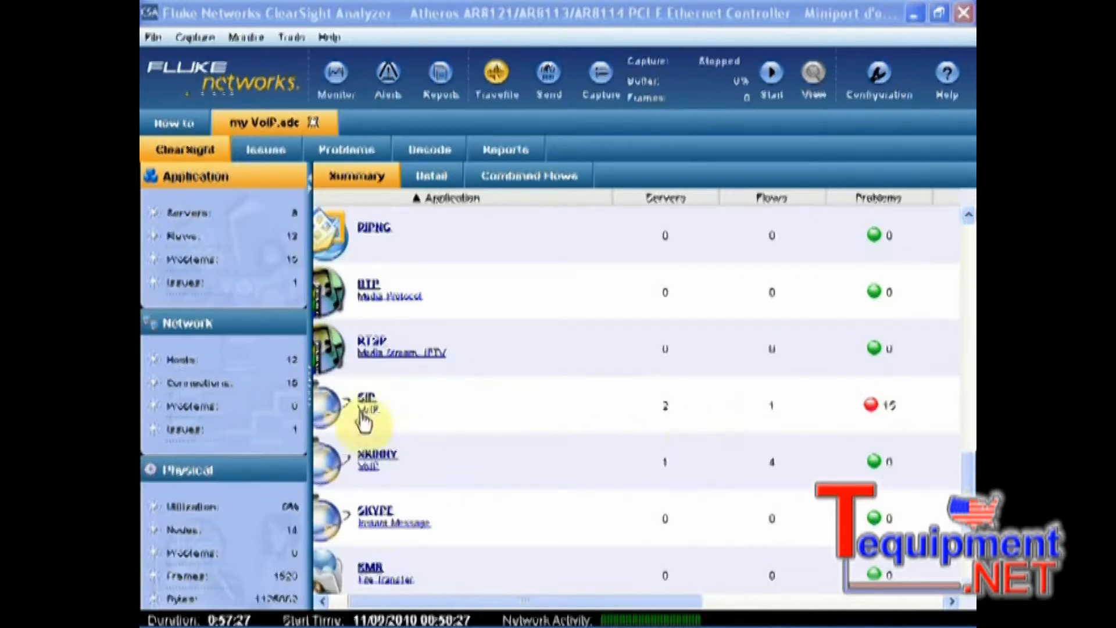
pyautogui.moveTo(727, 399)
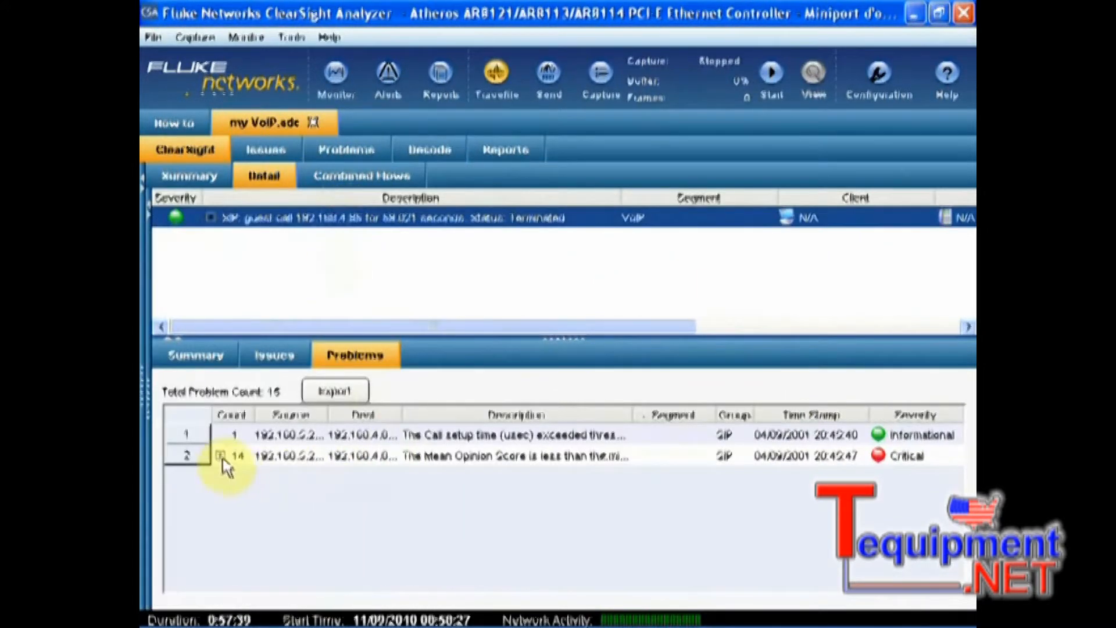
pyautogui.moveTo(632, 441)
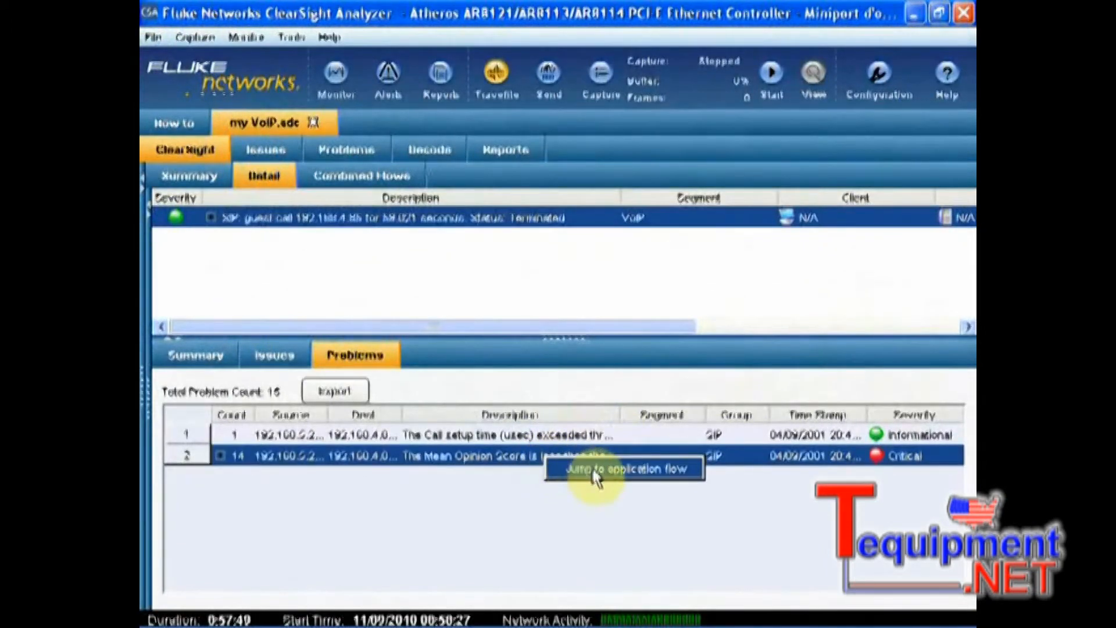
pyautogui.moveTo(370, 320)
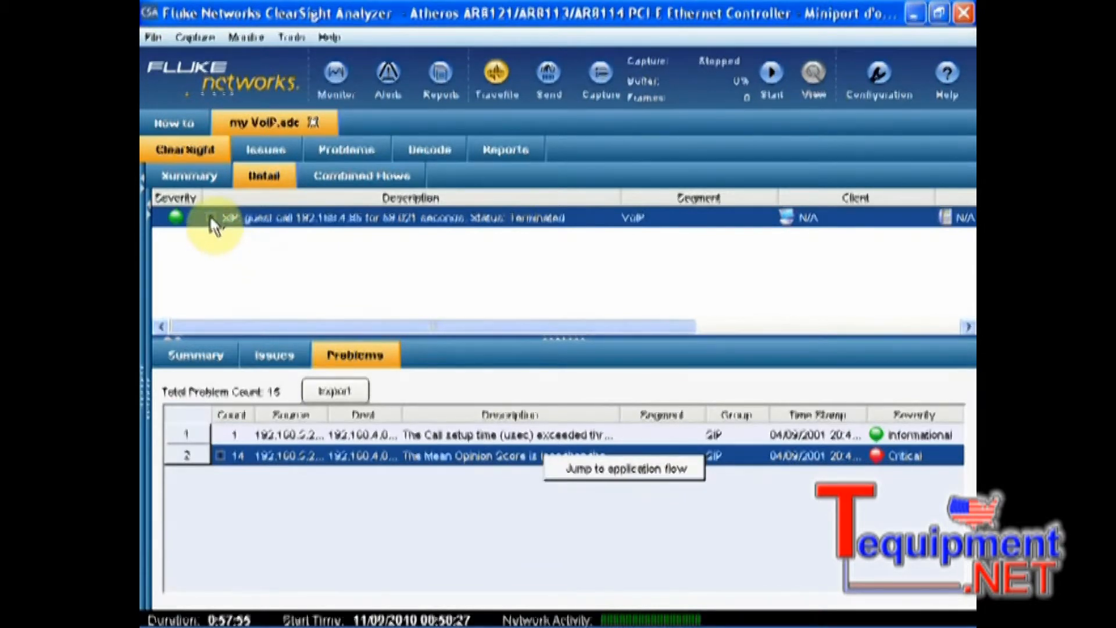
# Expand the SIP call and scroll the ladder down to the BYE and OK messages.
pyautogui.click(226, 217)
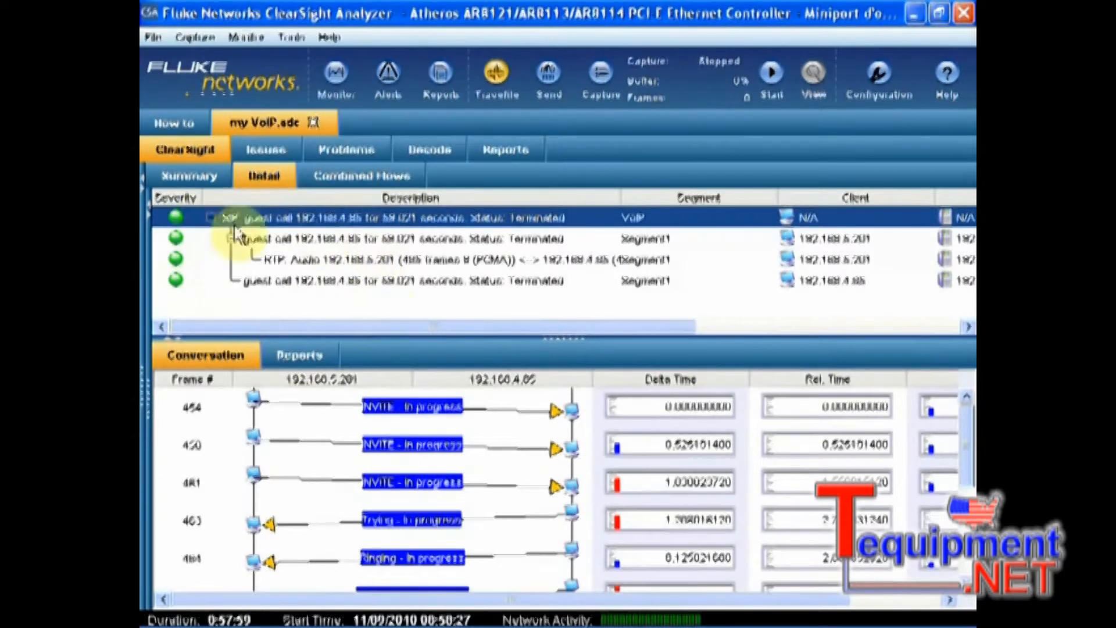
pyautogui.moveTo(270, 200)
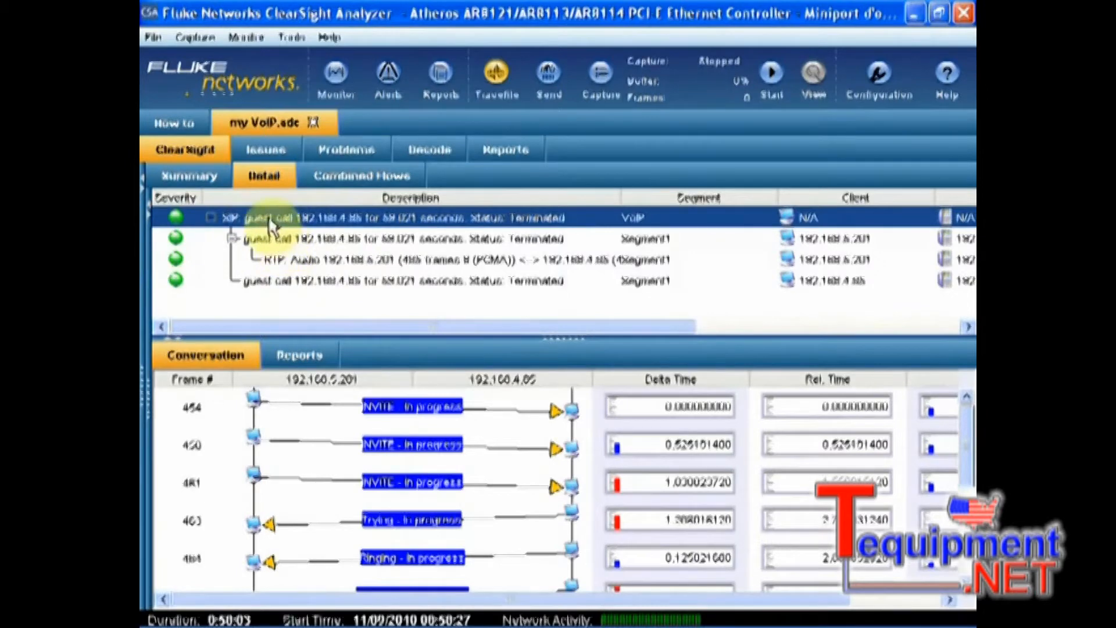
pyautogui.moveTo(311, 295)
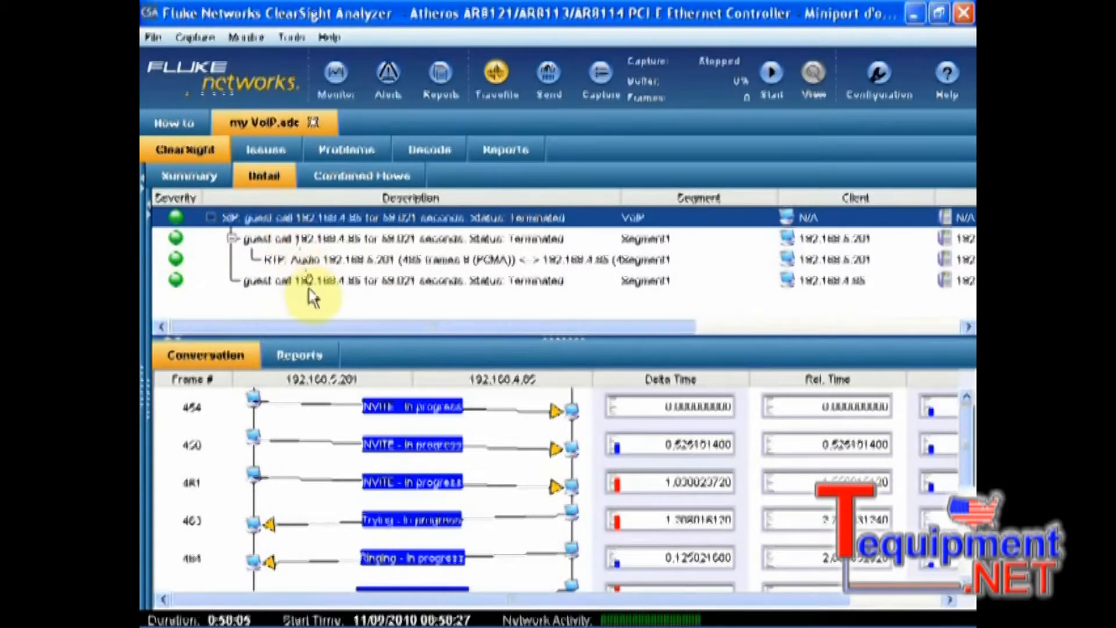
pyautogui.moveTo(327, 273)
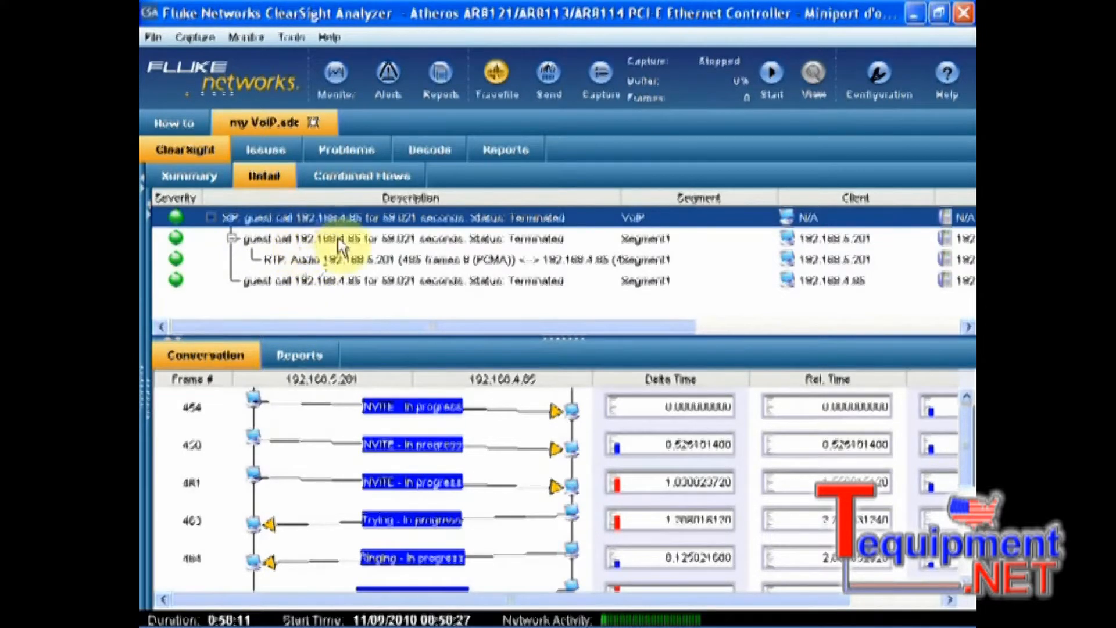
pyautogui.scroll(-3)
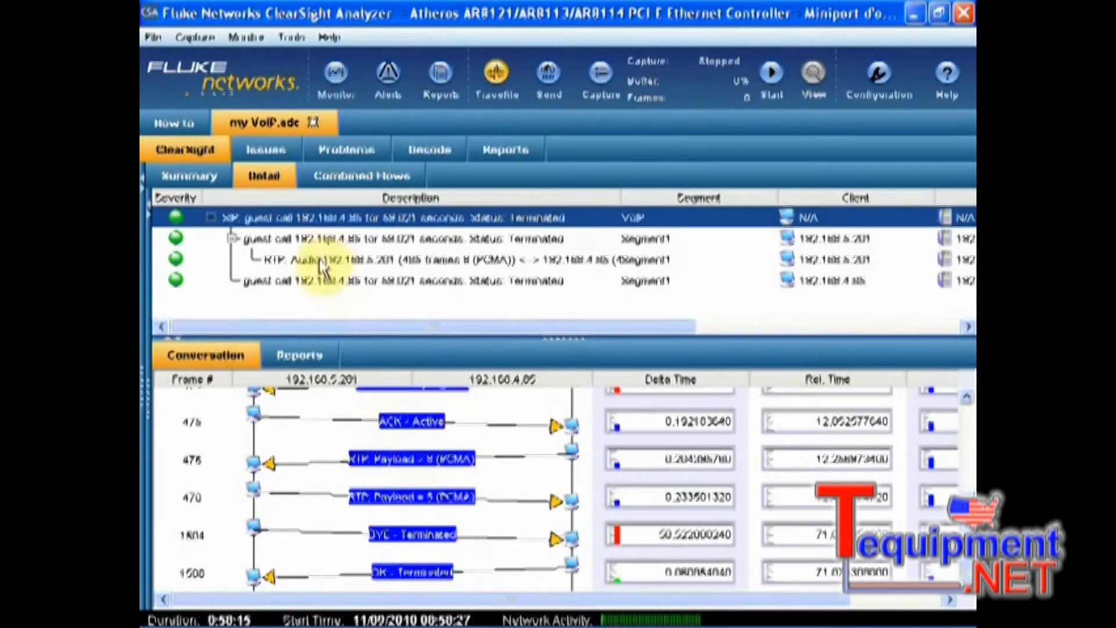
# Select the RTP Audio flow (PCMA frames 470, 478) and play its audio.
pyautogui.click(409, 258)
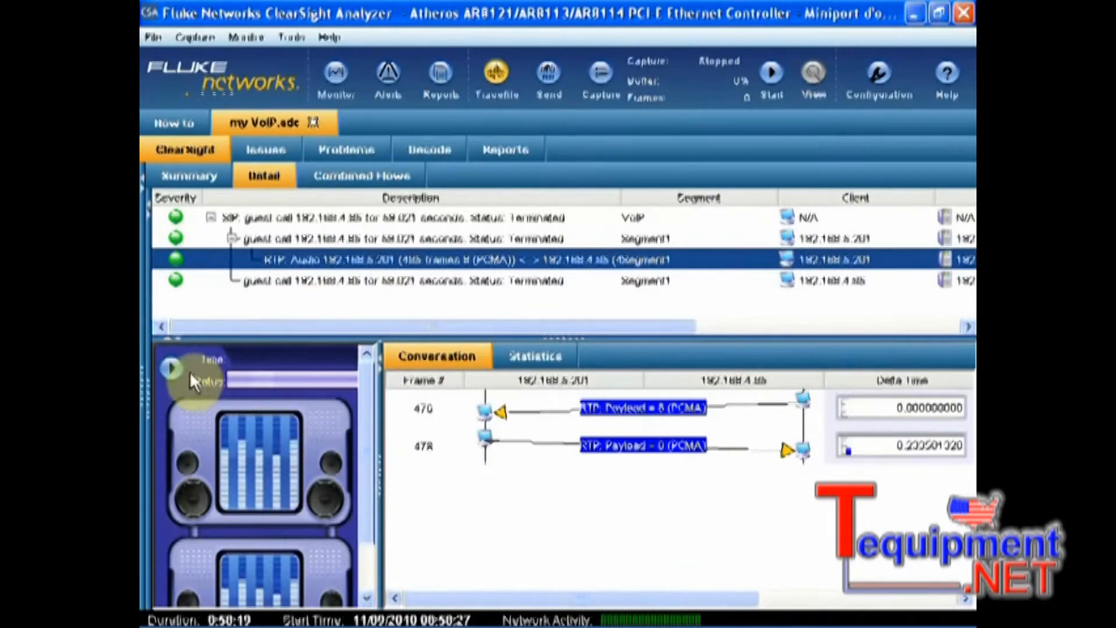
pyautogui.moveTo(170, 367)
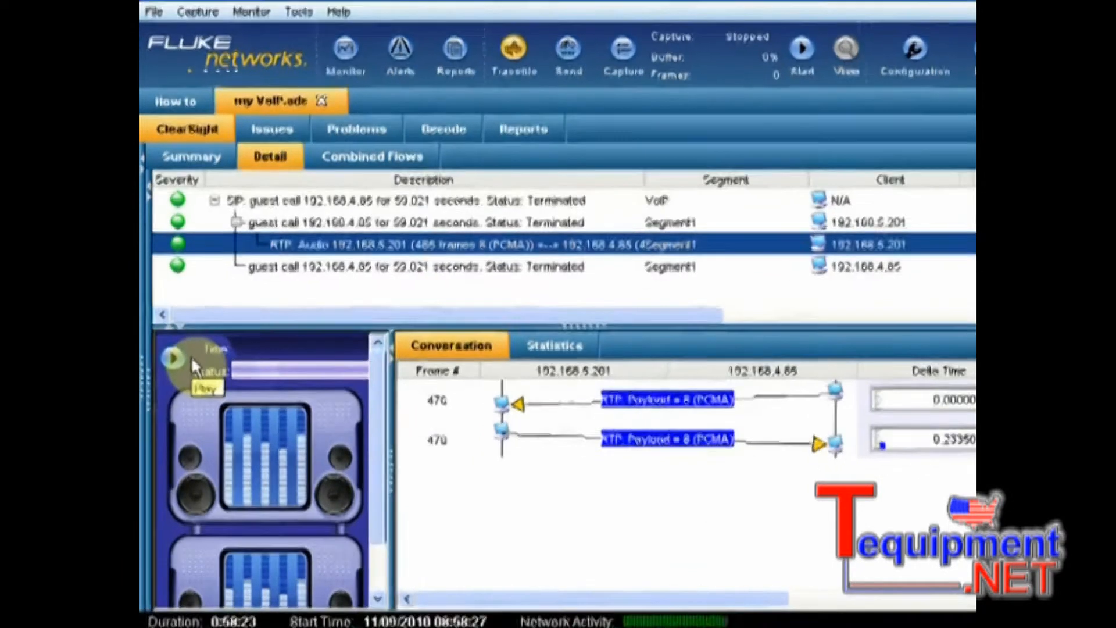
pyautogui.click(173, 358)
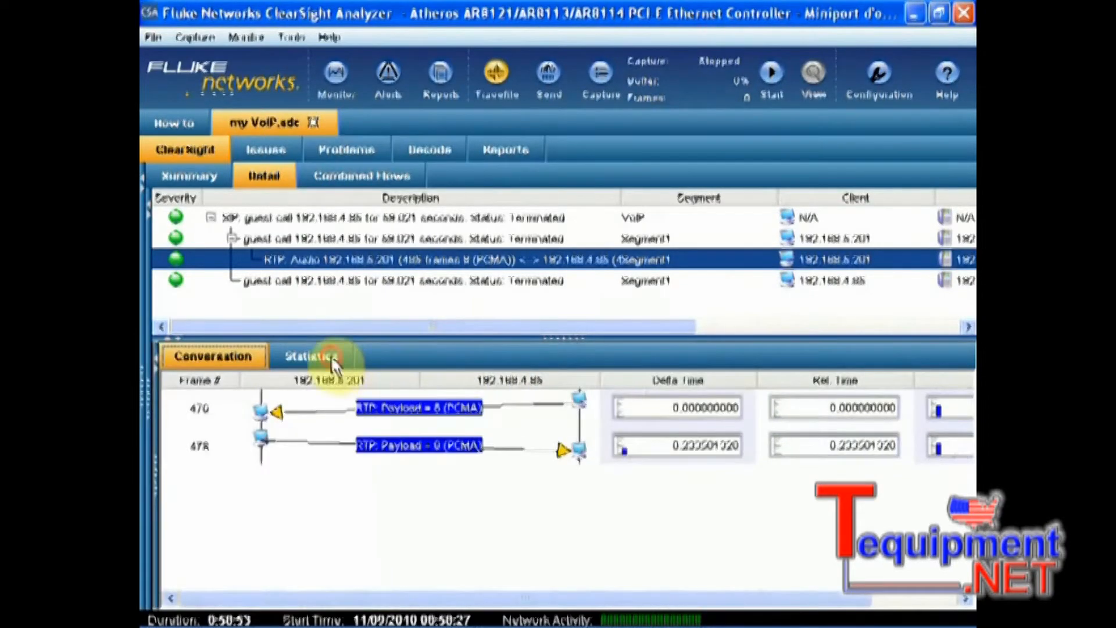
# Review RTP caller/callee Packet Loss Rate, jitter, R-values and MOS on the Statistics tab.
pyautogui.click(311, 356)
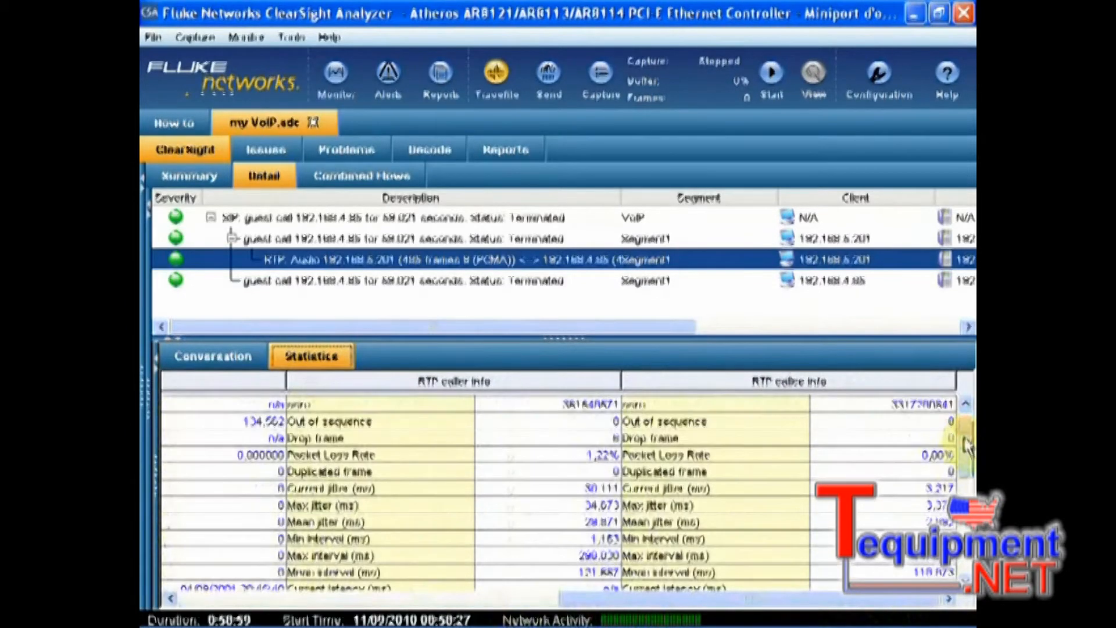
pyautogui.scroll(-3)
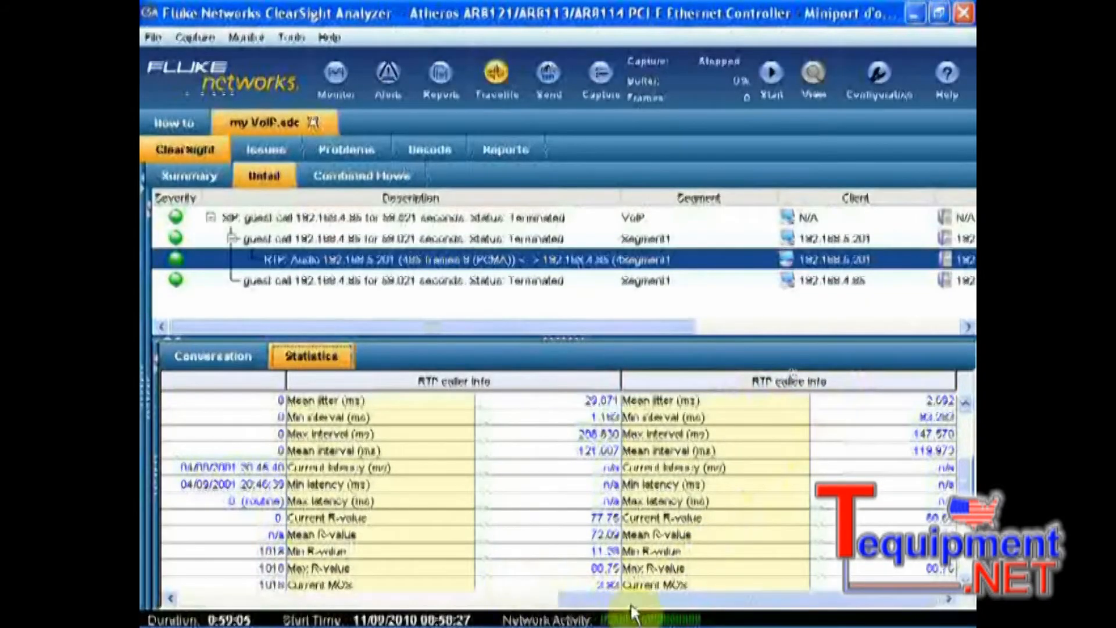
pyautogui.scroll(-3)
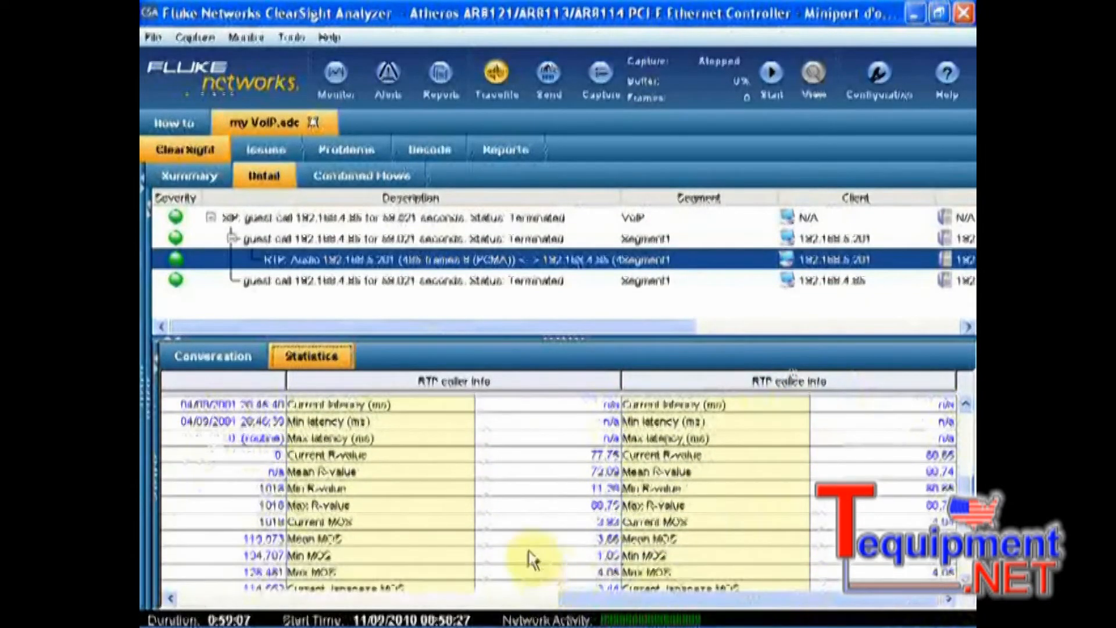
pyautogui.click(562, 538)
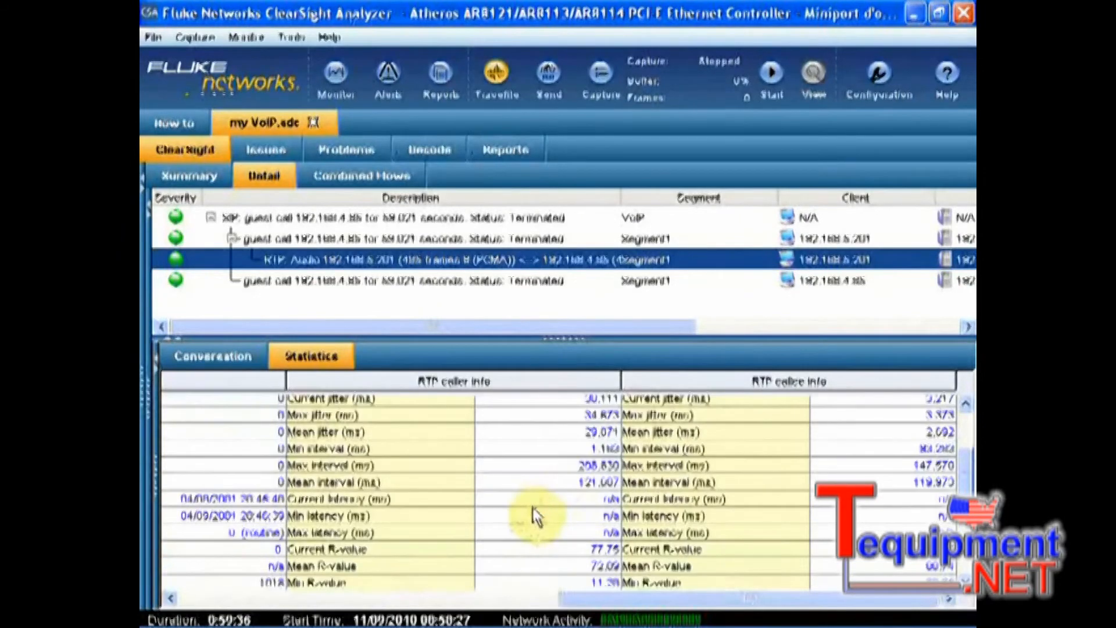
pyautogui.scroll(3)
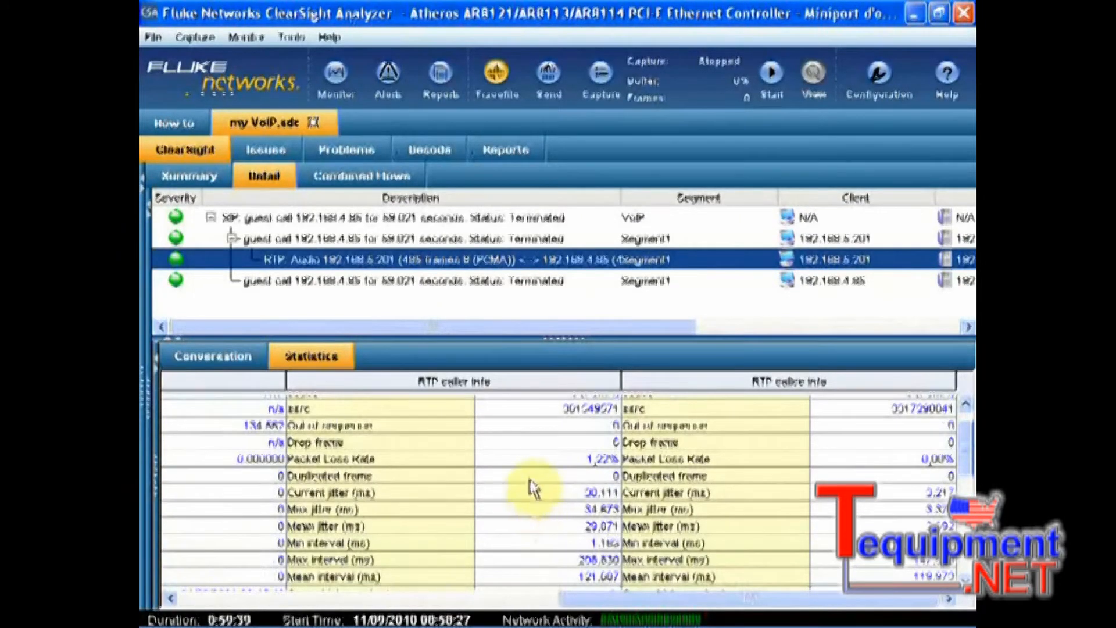
pyautogui.moveTo(532, 468)
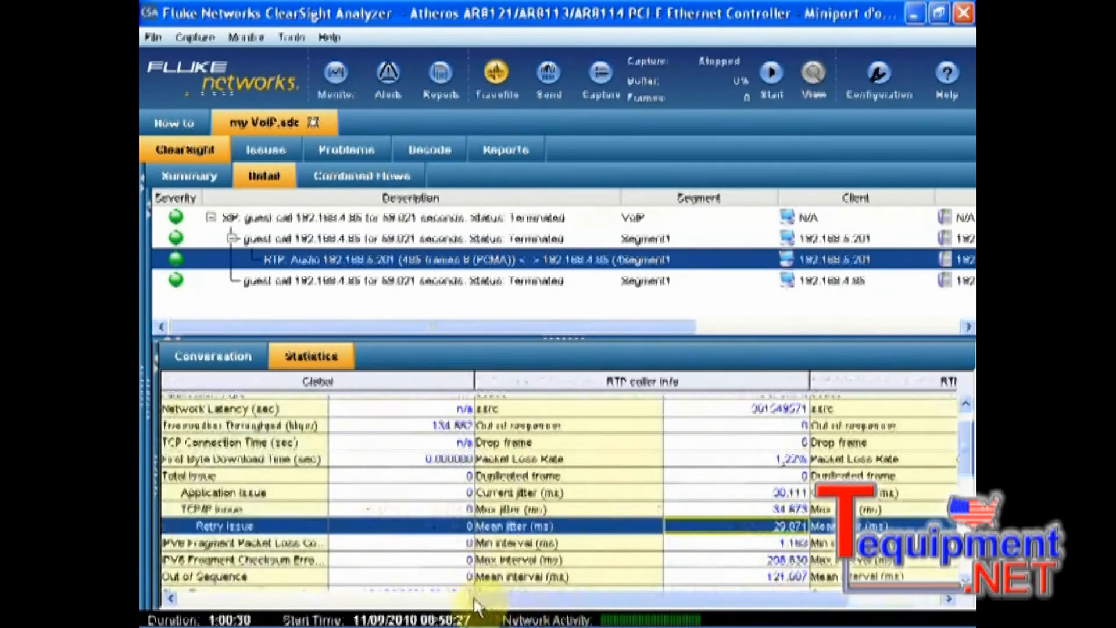
# Scroll the Statistics grid to the Global column's IPv4 Precedence row, showing 0 (routine).
pyautogui.hscroll(-3)
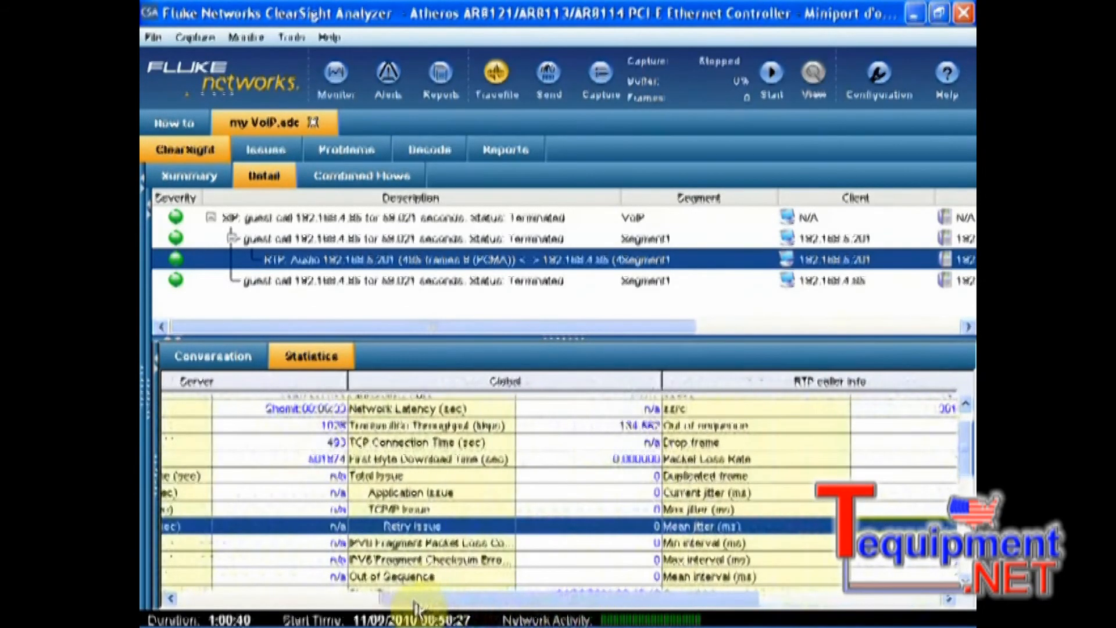
pyautogui.scroll(-3)
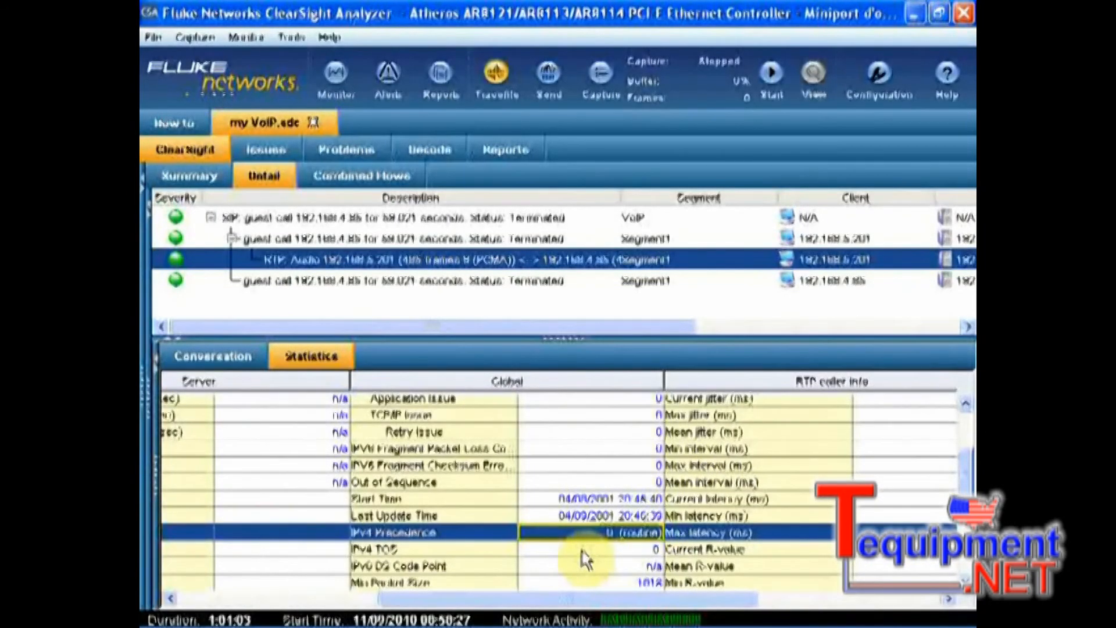
pyautogui.moveTo(615, 562)
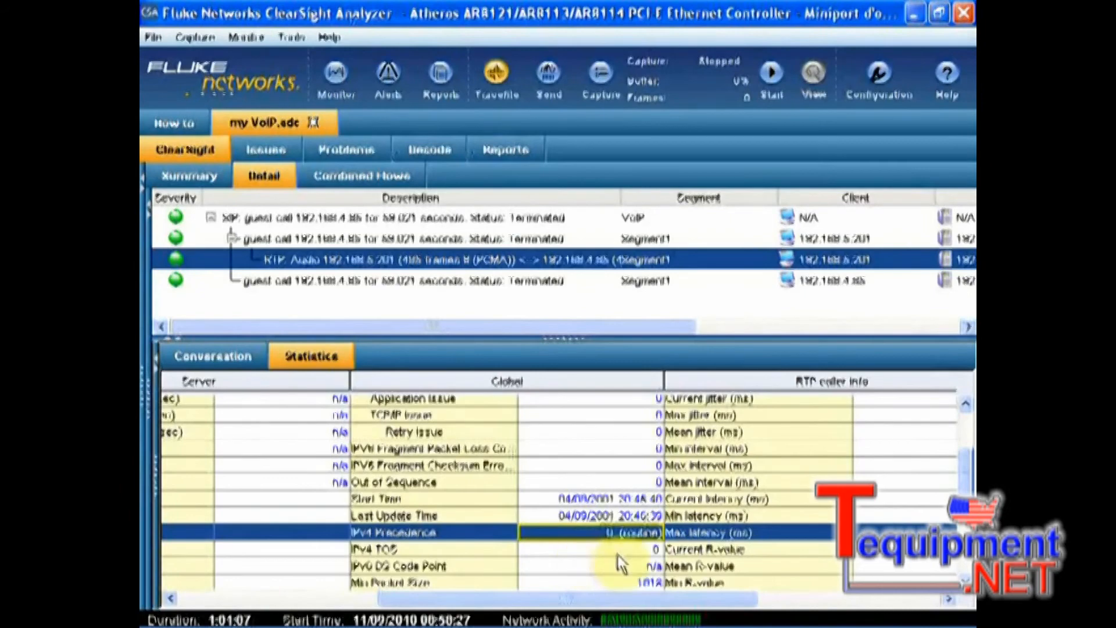